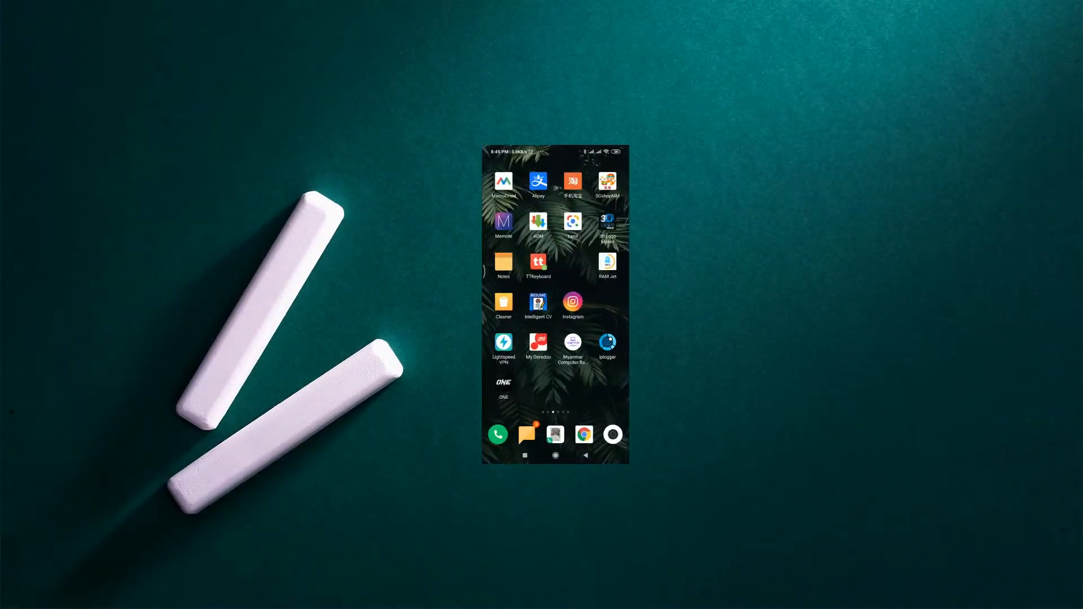
# Step: Launch the FQC Test app and browse its numbered hardware test list from software version to FM
pyautogui.hscroll(-3)
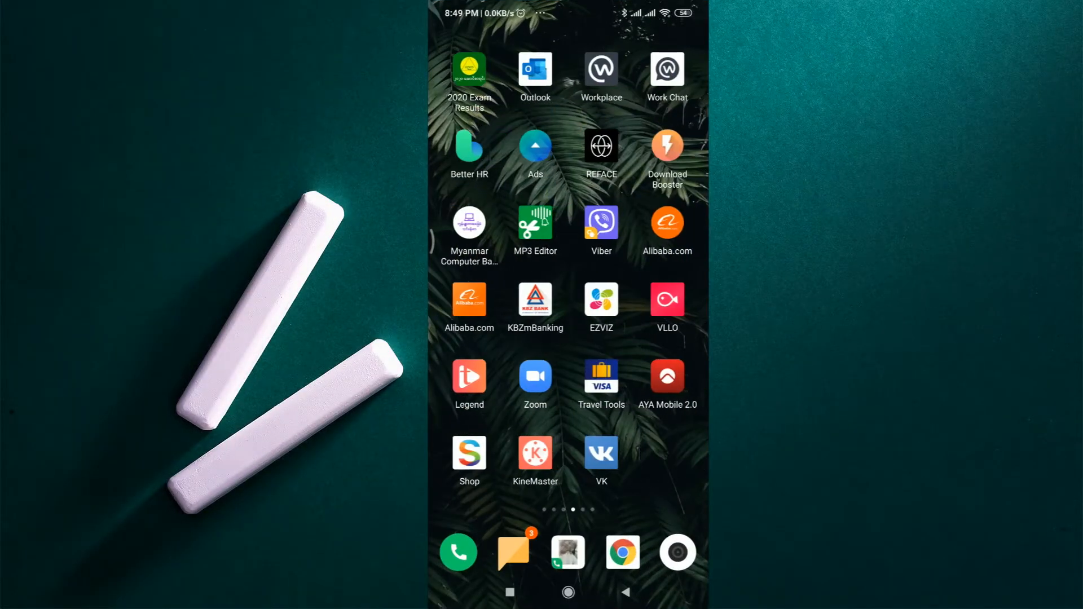
pyautogui.hscroll(-3)
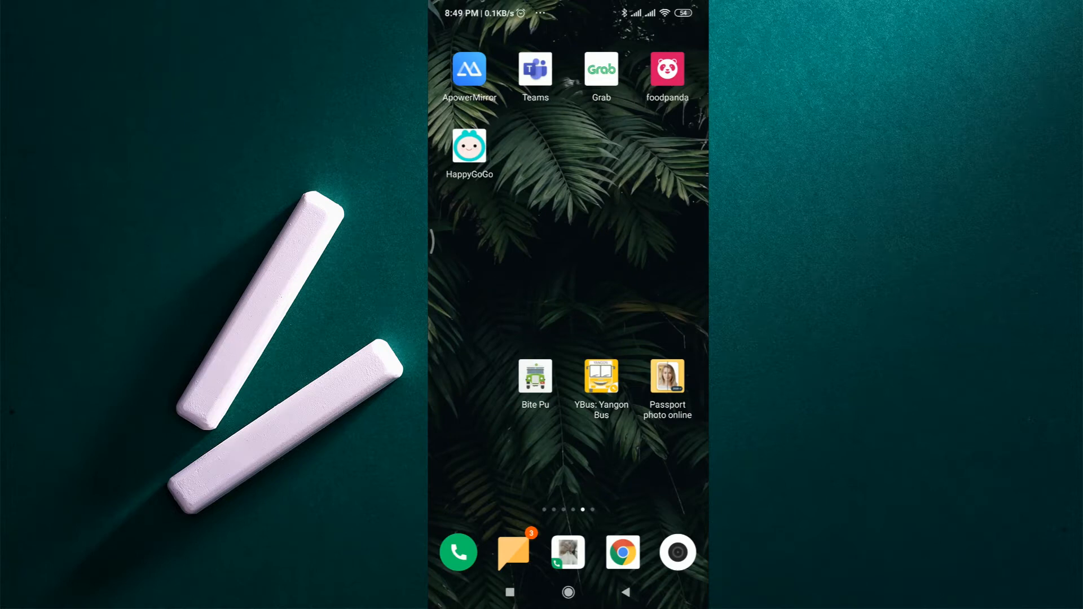
pyautogui.hscroll(-3)
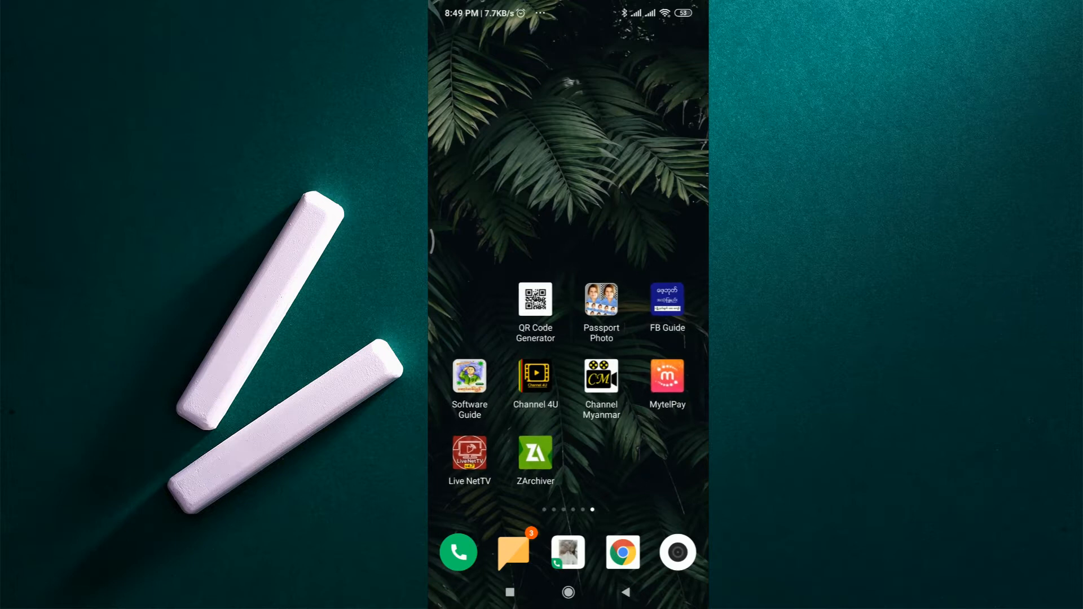
pyautogui.hscroll(-3)
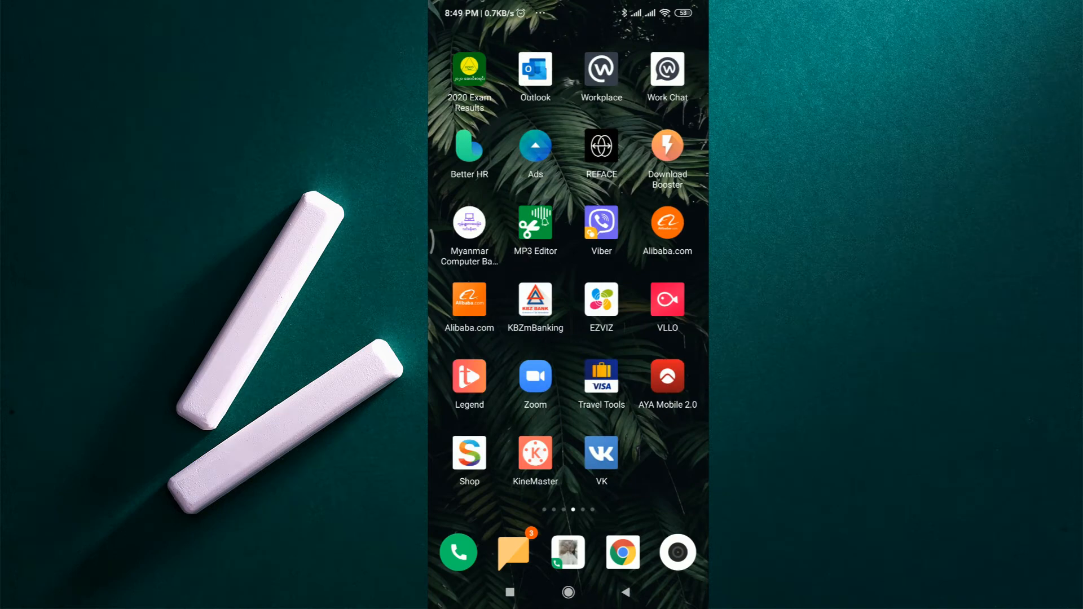
pyautogui.hscroll(-3)
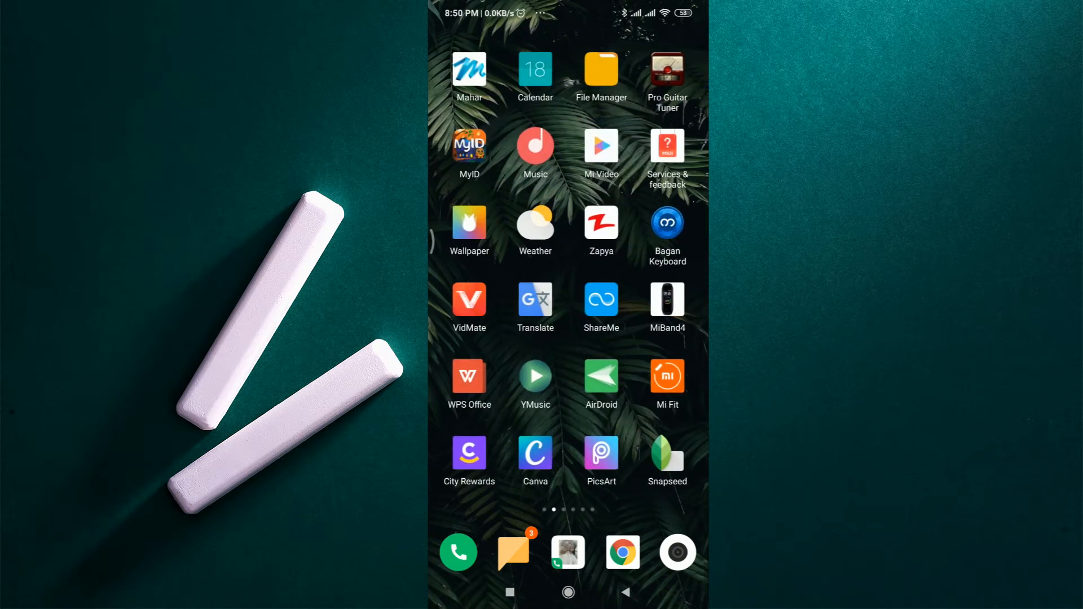
pyautogui.click(457, 551)
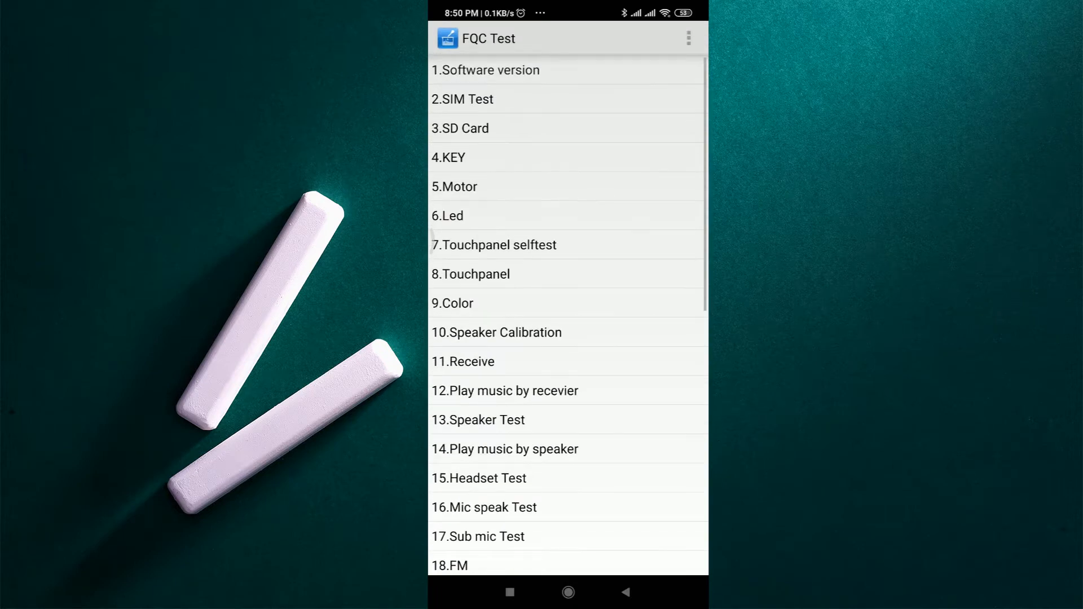
pyautogui.scroll(-3)
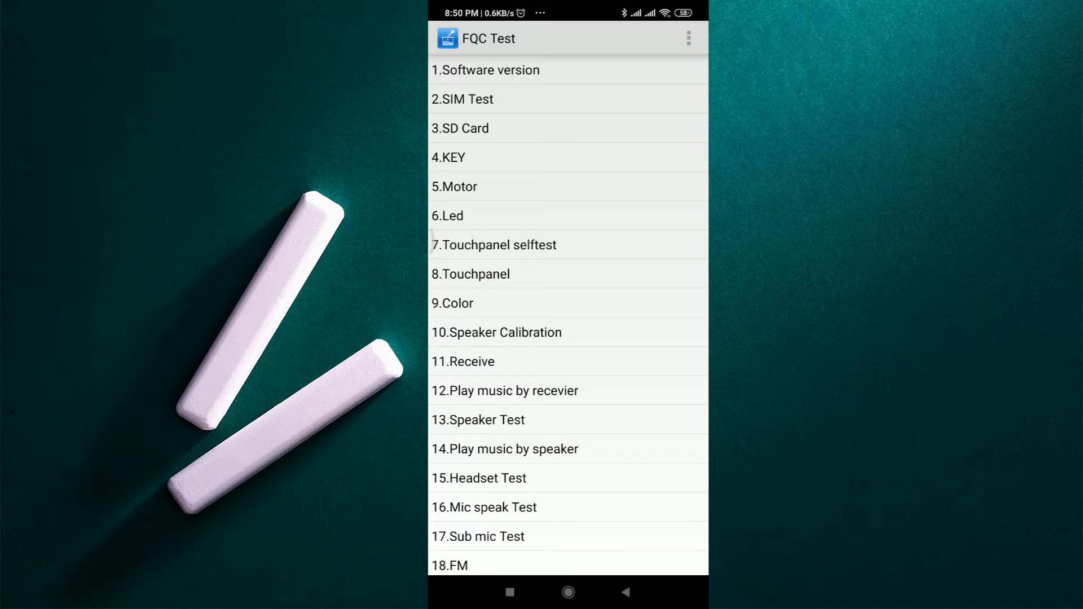
pyautogui.scroll(-3)
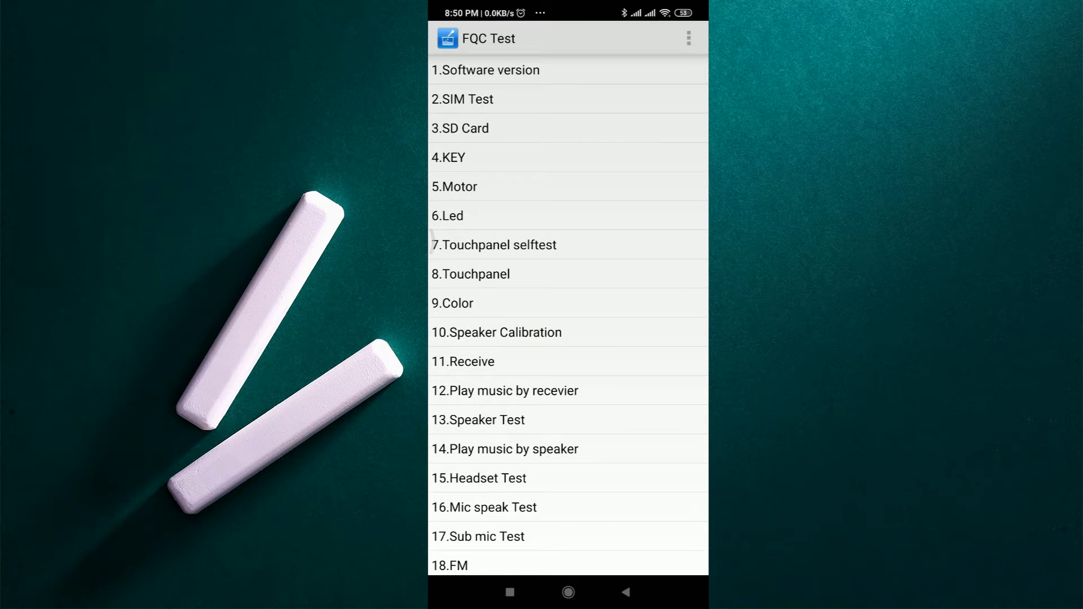
pyautogui.click(485, 70)
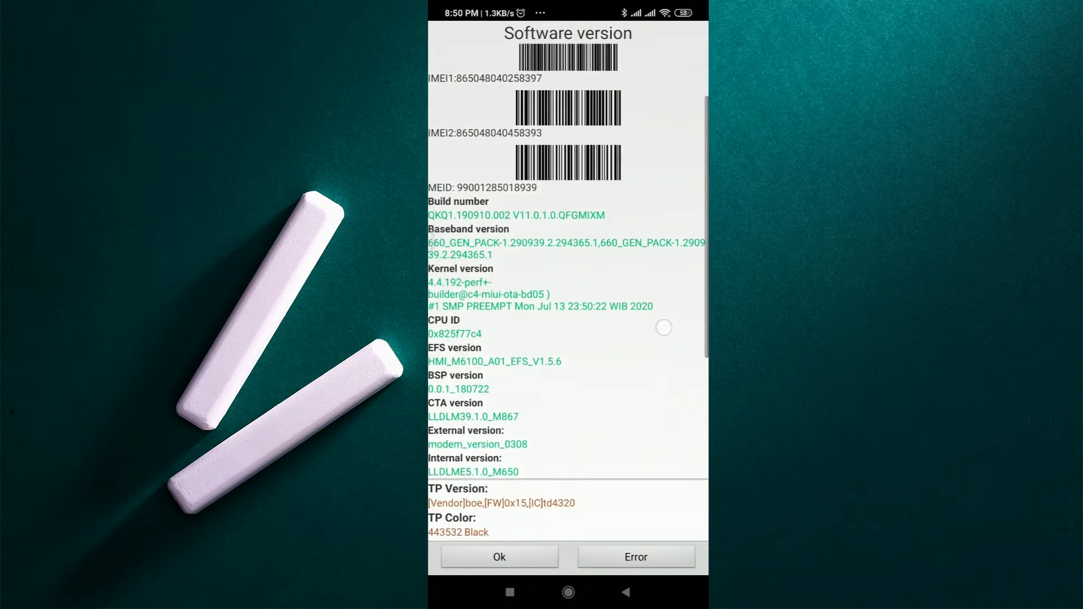
pyautogui.scroll(-3)
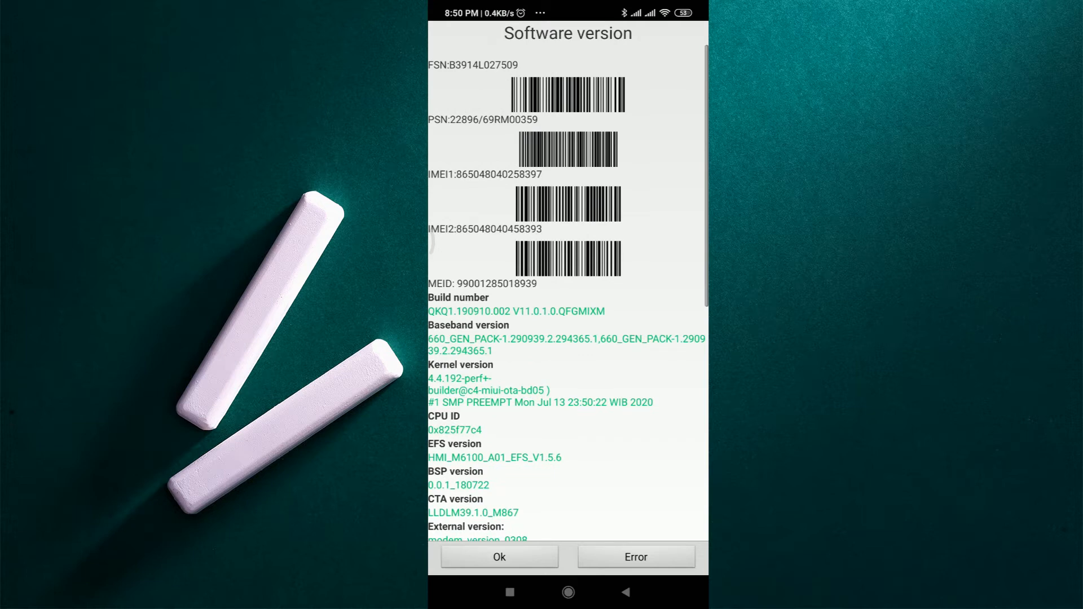
pyautogui.scroll(-3)
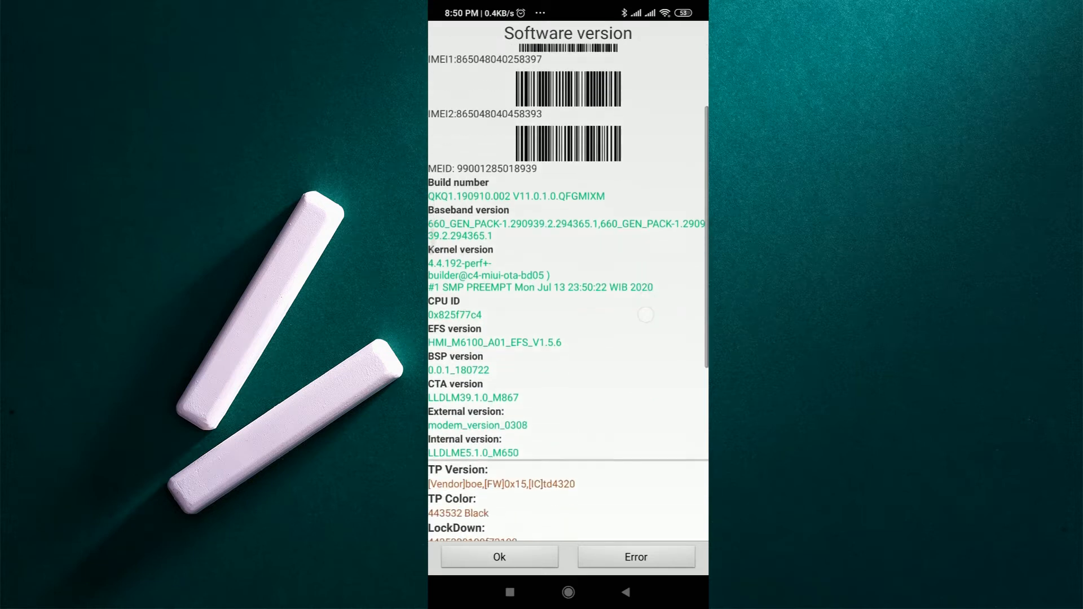
pyautogui.scroll(-3)
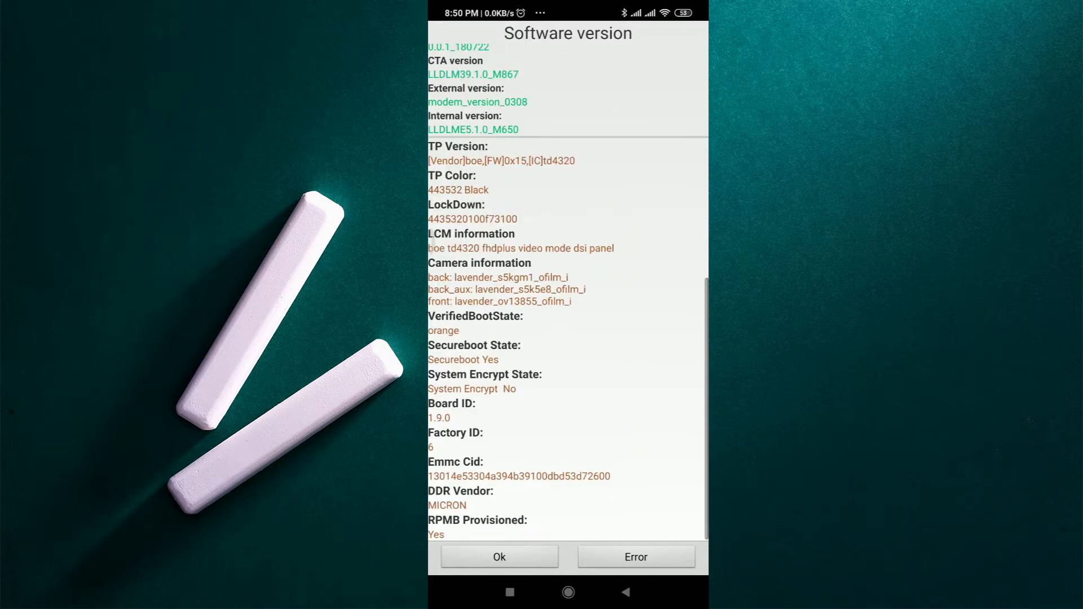
pyautogui.scroll(-3)
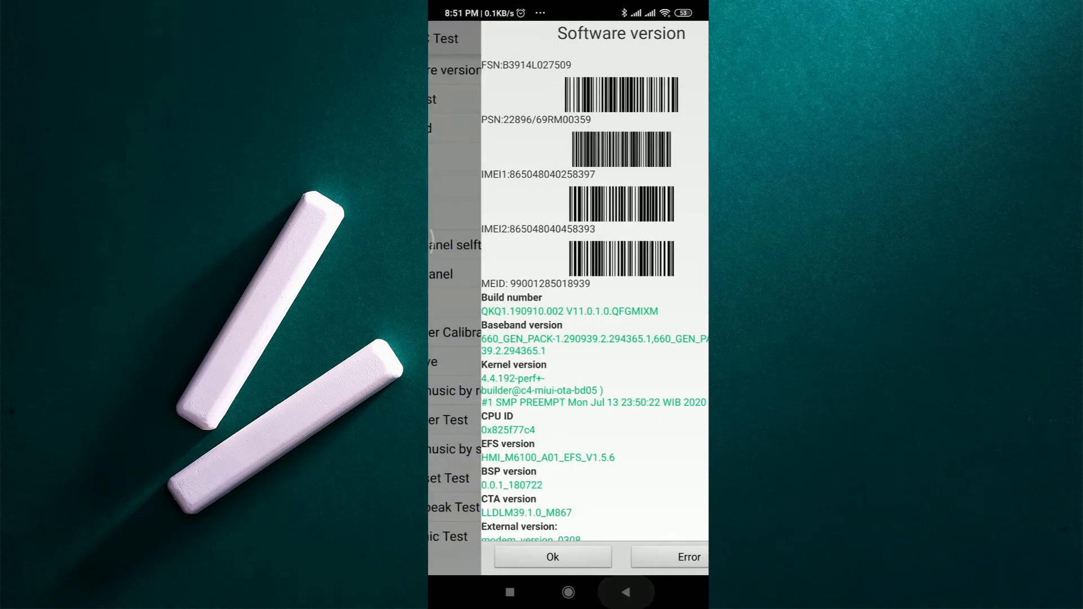
pyautogui.click(553, 557)
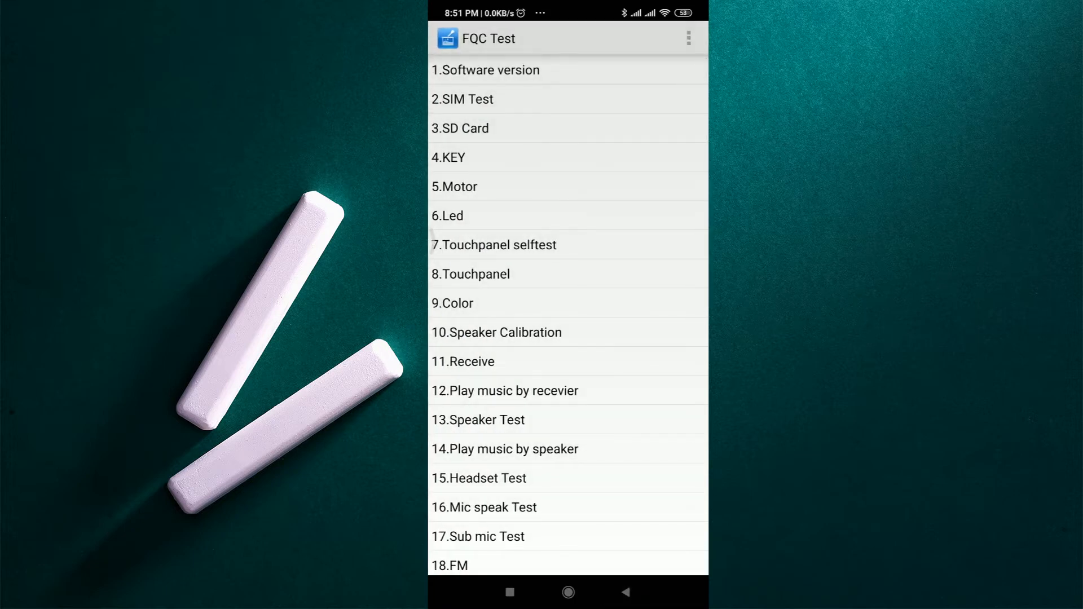
# Step: Run the SD Card test and record it as Fail
pyautogui.click(460, 127)
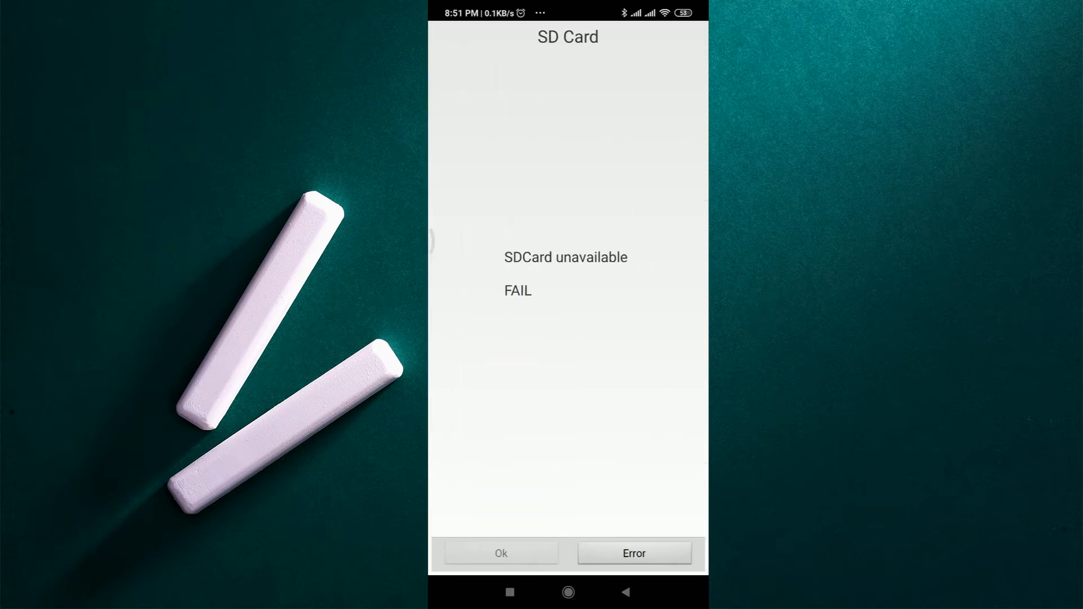
pyautogui.click(634, 553)
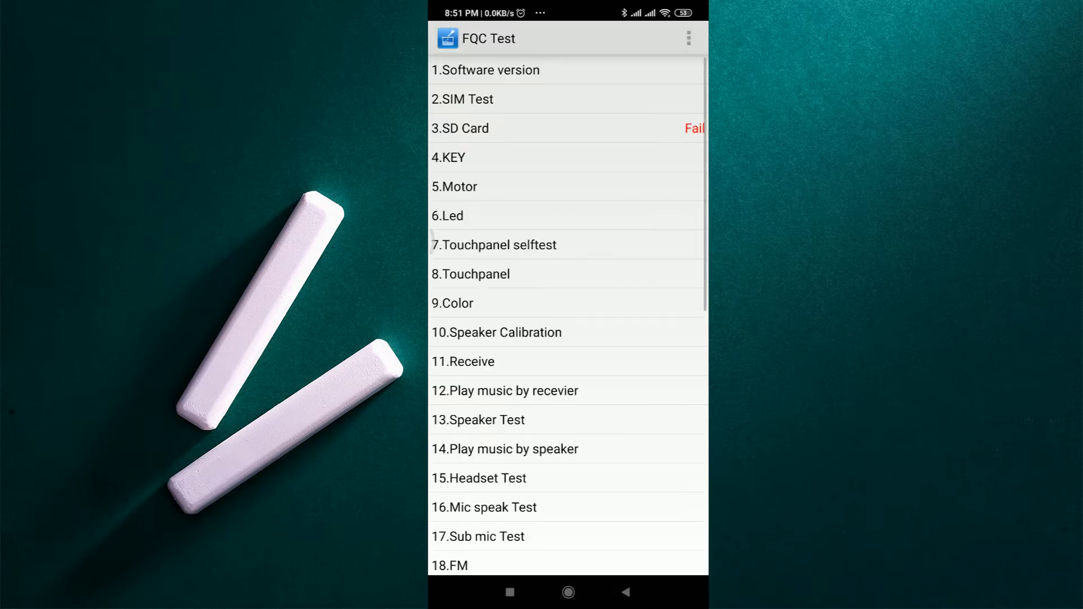
# Step: Run the KEY test, checking volume up, volume down and power, and record it as Pass
pyautogui.click(449, 156)
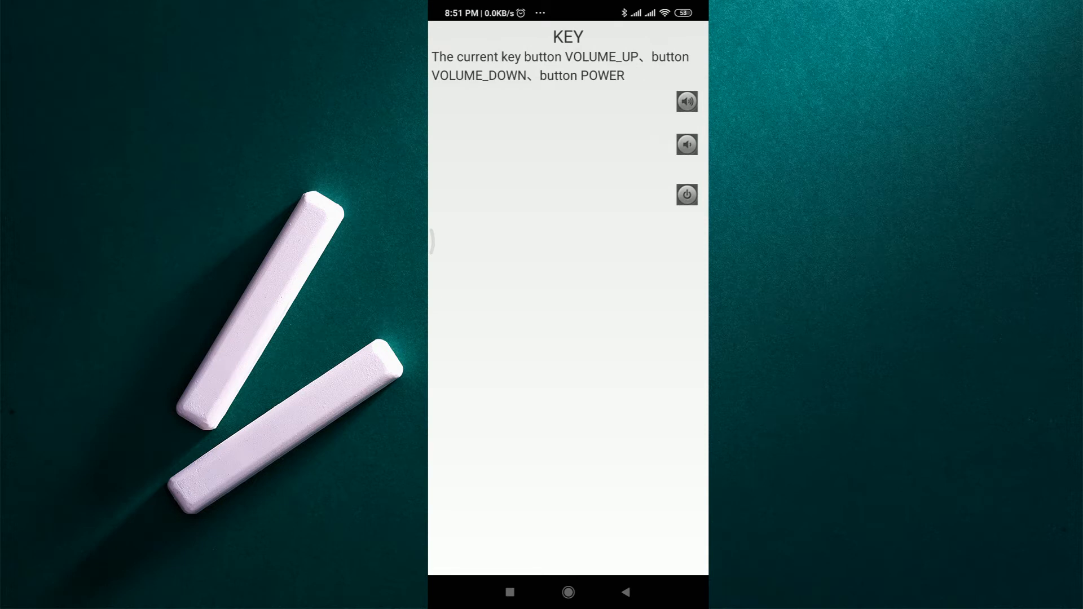
pyautogui.click(687, 101)
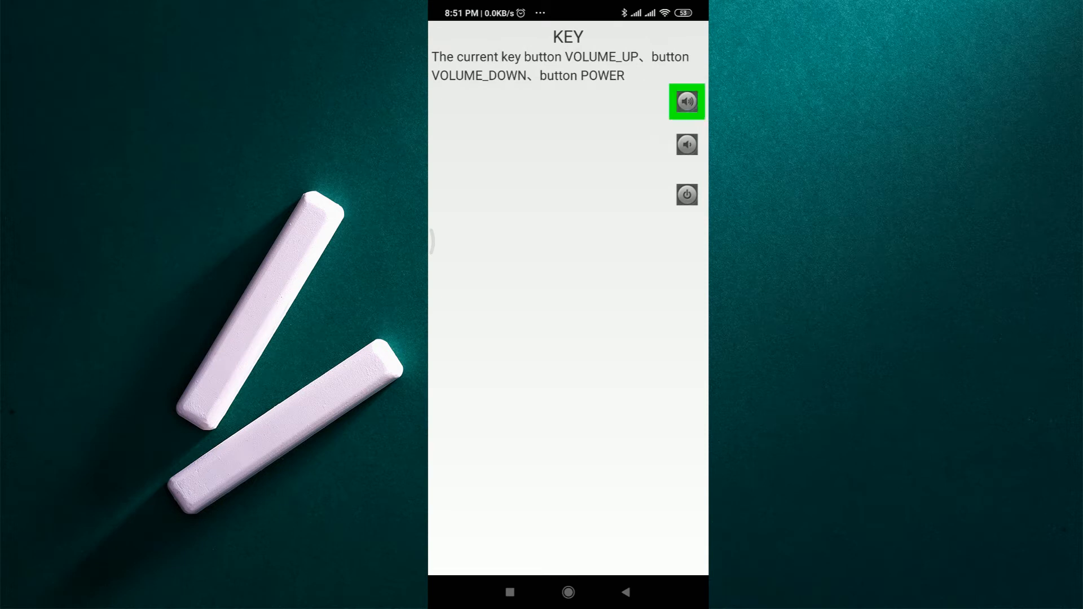
pyautogui.click(687, 144)
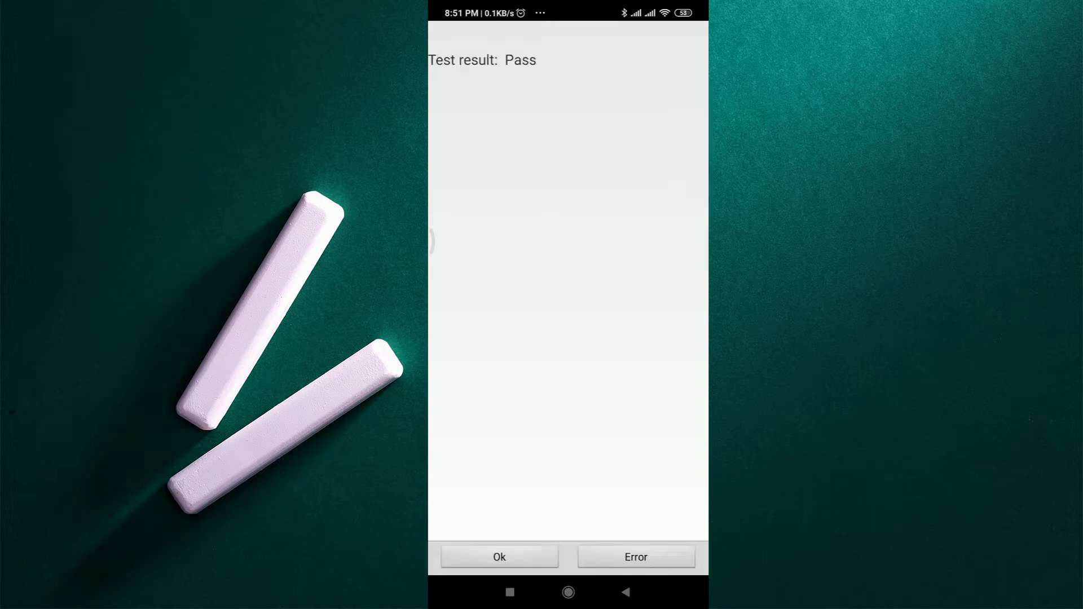
pyautogui.click(499, 557)
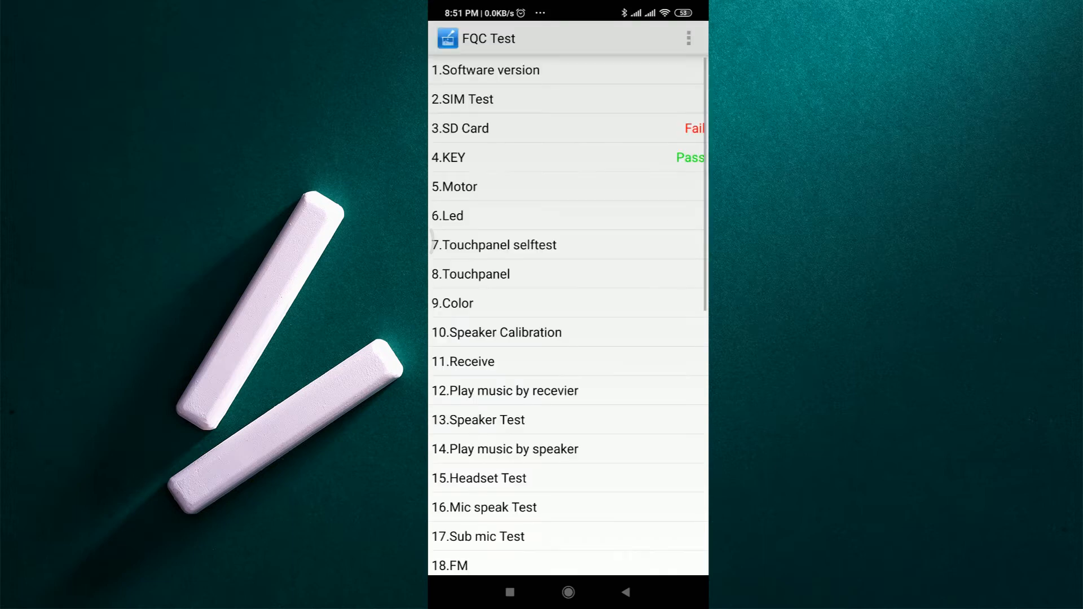
# Step: Run the Motor test, starting and stopping continuous vibration, without recording a result
pyautogui.click(462, 187)
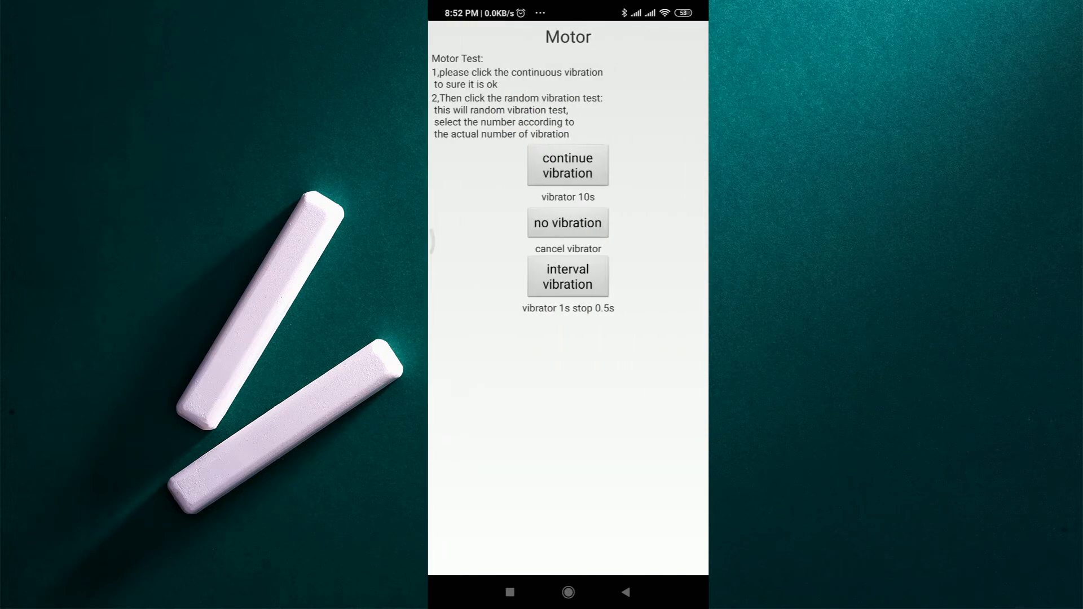
pyautogui.click(568, 173)
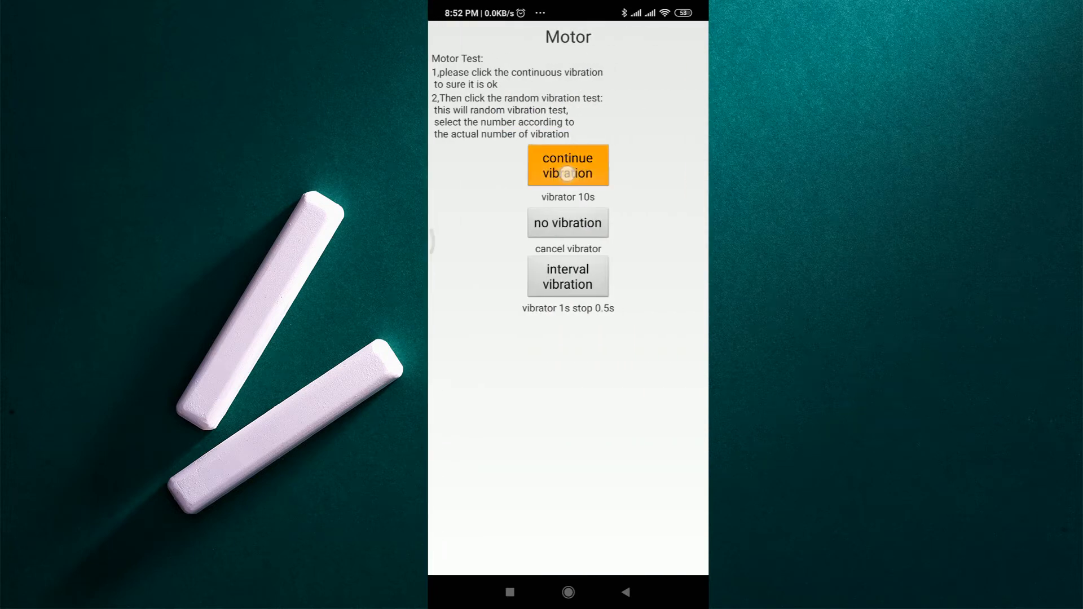
pyautogui.click(567, 166)
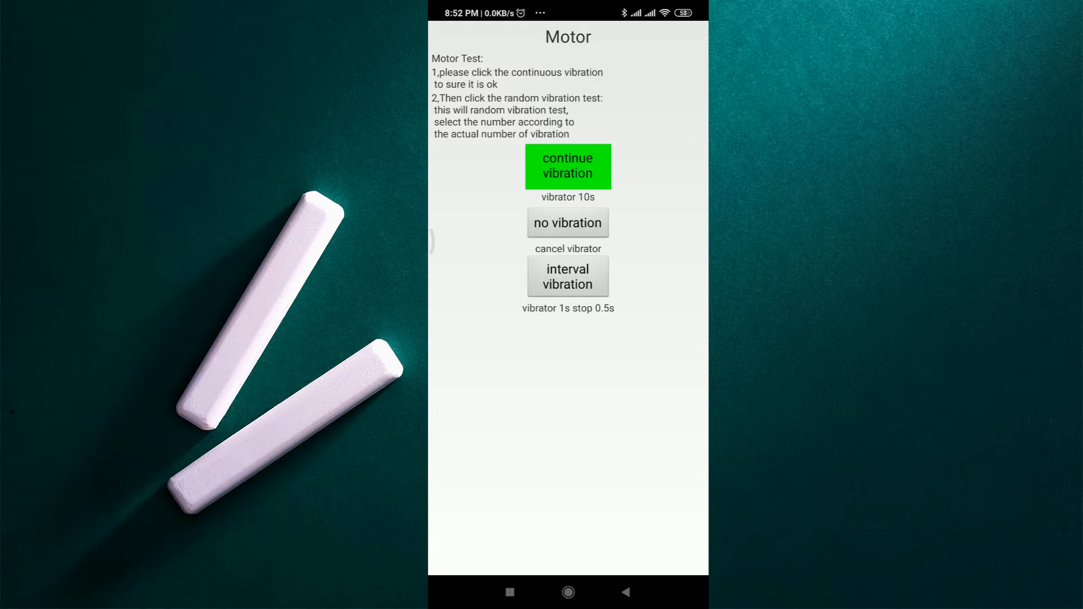
pyautogui.click(568, 230)
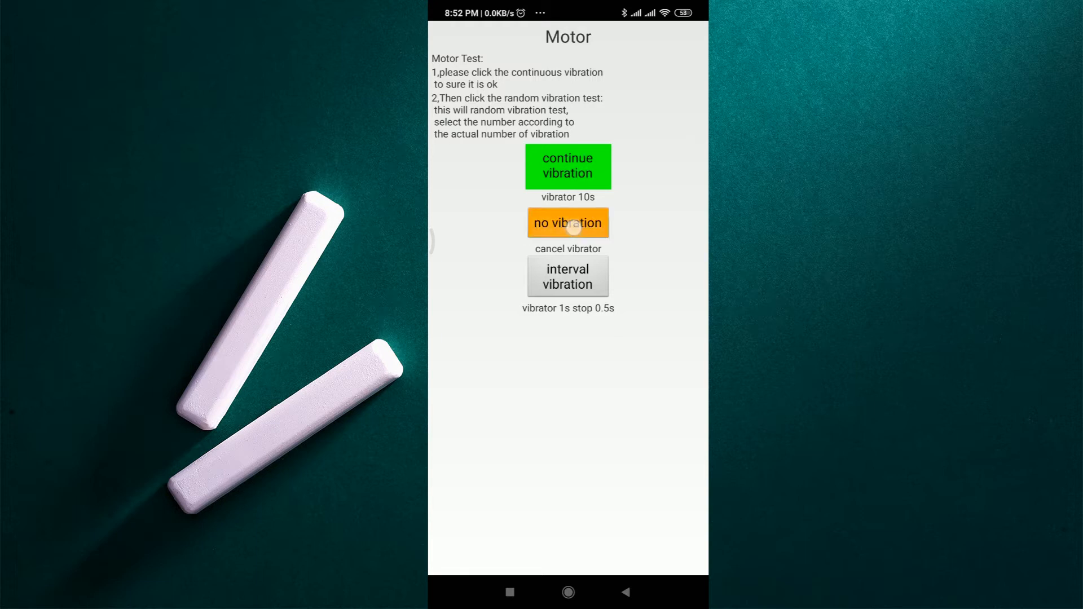
pyautogui.click(568, 222)
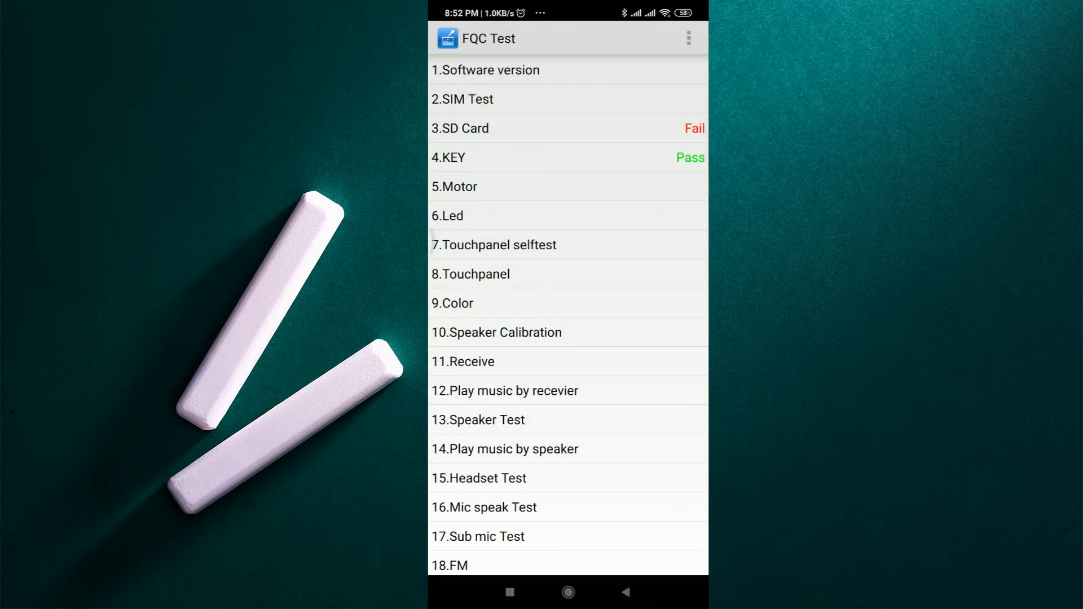
pyautogui.click(455, 186)
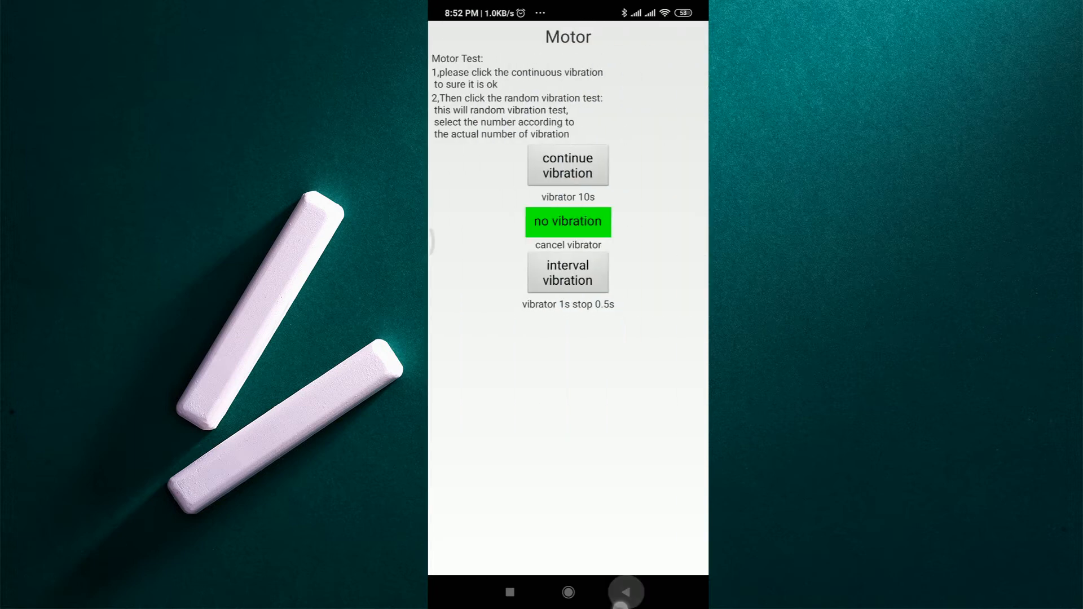
# Step: Run the Led test, report Backlight as the light currently on, and record it as Fail
pyautogui.click(625, 592)
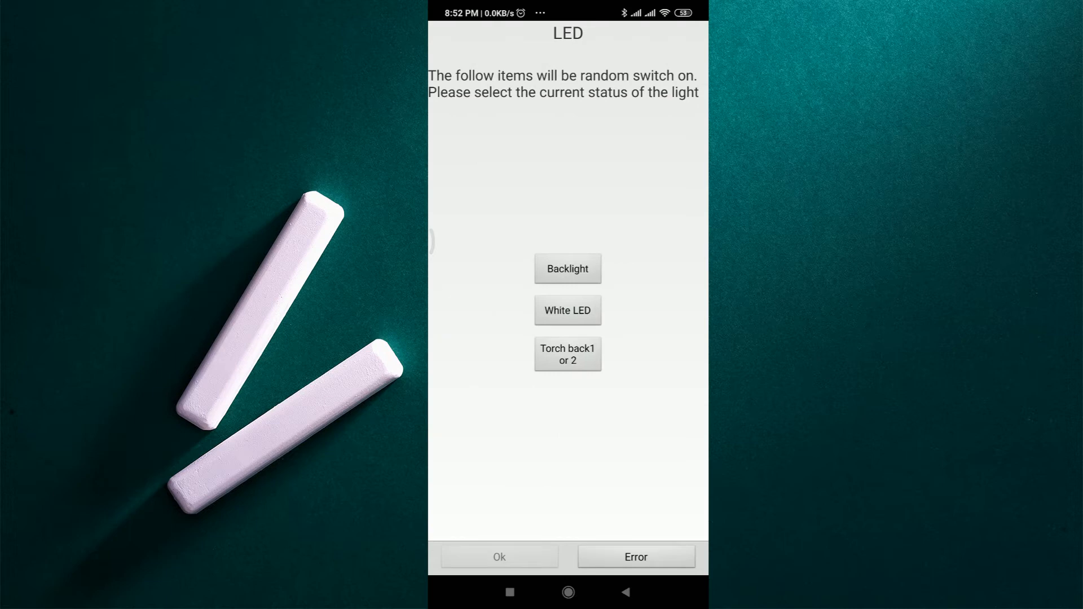
pyautogui.click(567, 269)
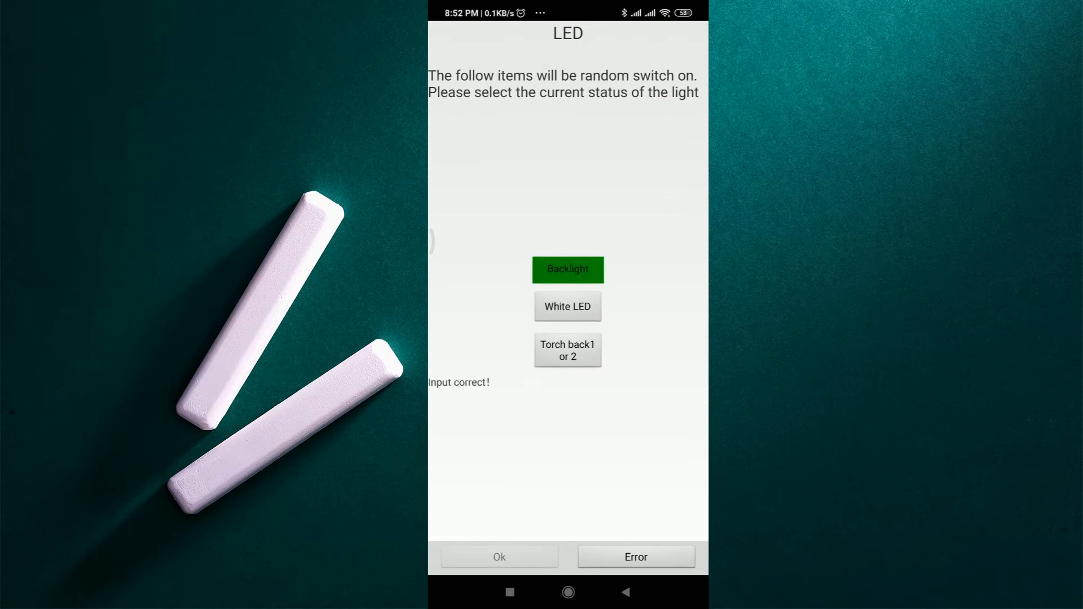
pyautogui.click(580, 278)
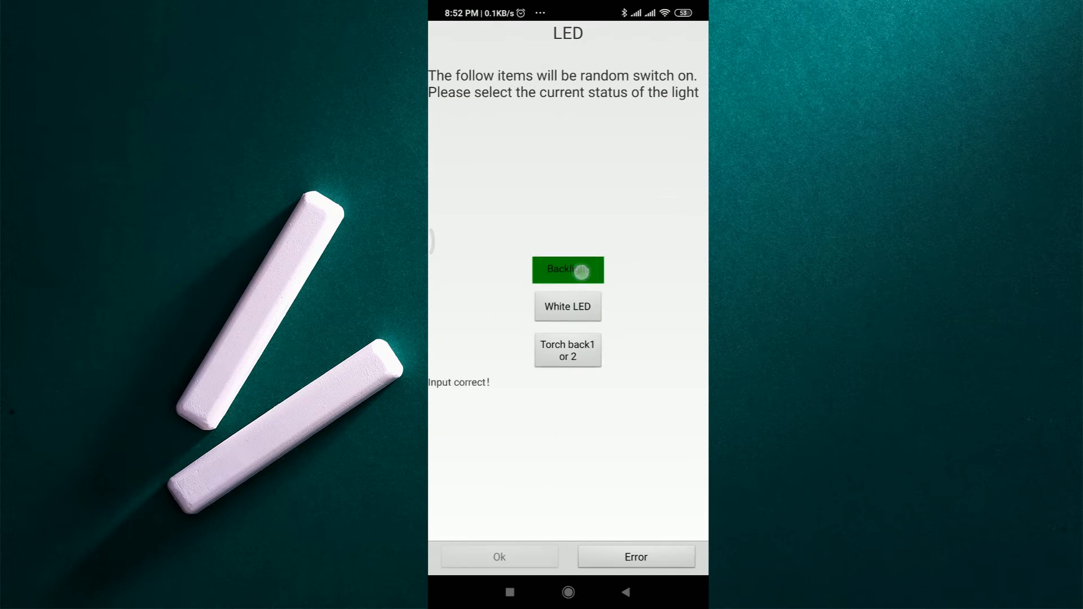
pyautogui.click(636, 556)
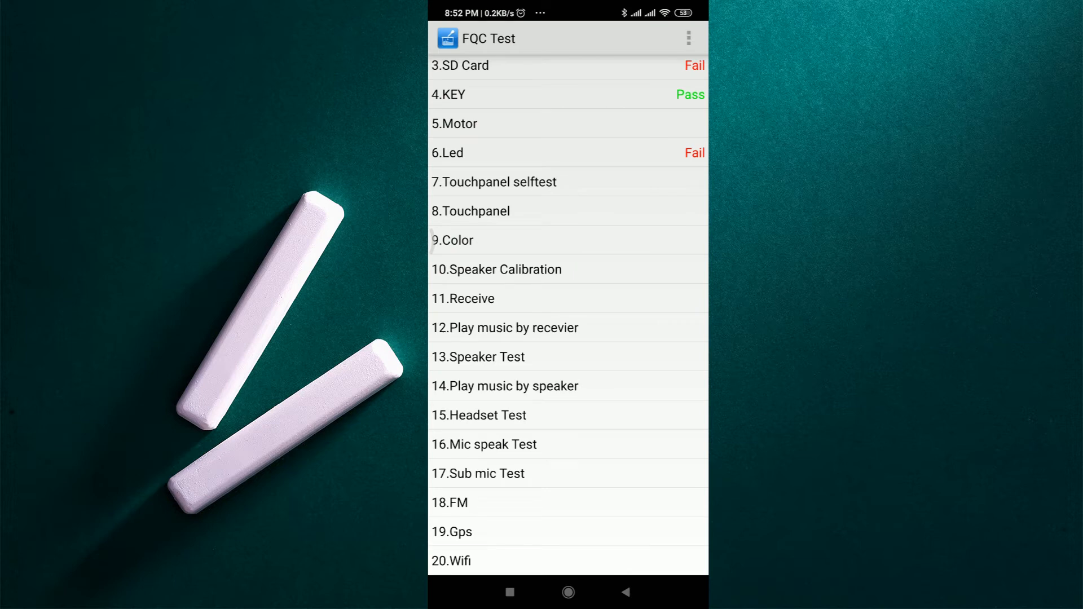
# Step: Run the Color, Speaker Calibration and Receive tests, accepting each result as Pass
pyautogui.scroll(-3)
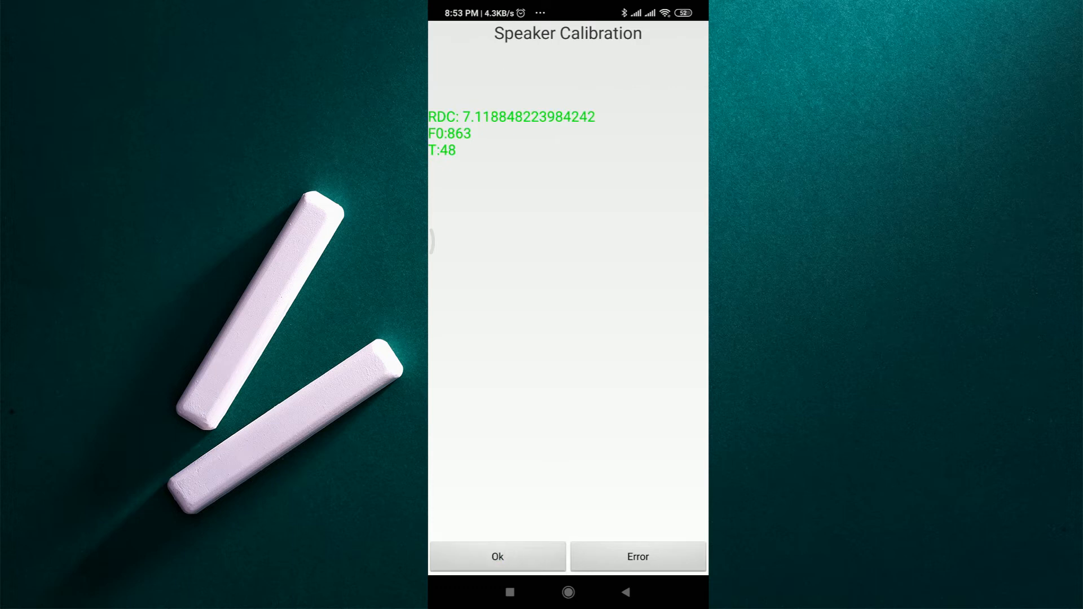
pyautogui.click(496, 555)
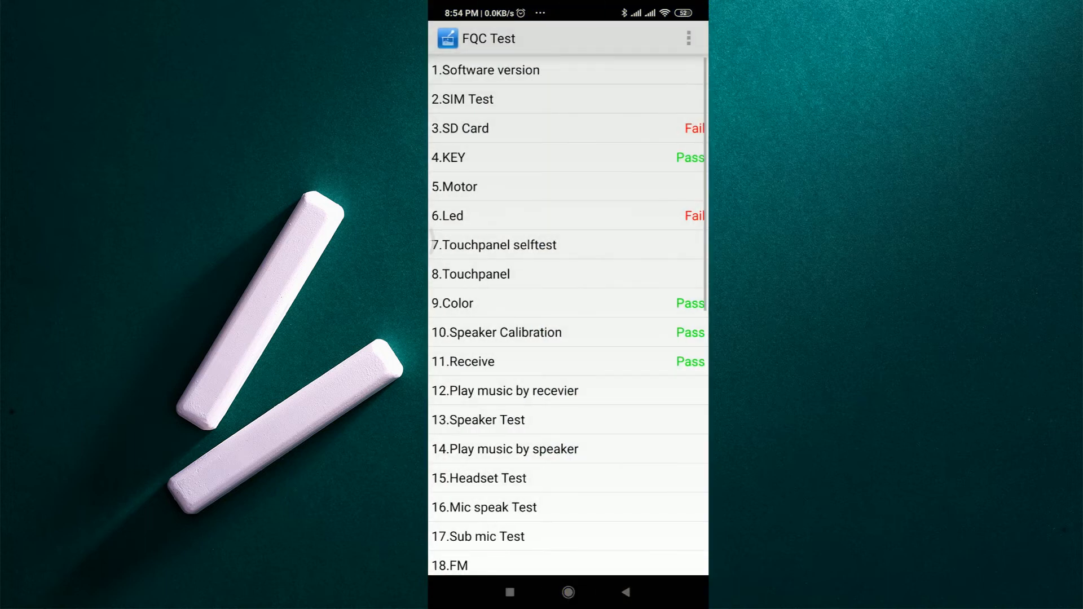
# Step: Run the Gps test and record it as Fail
pyautogui.scroll(-3)
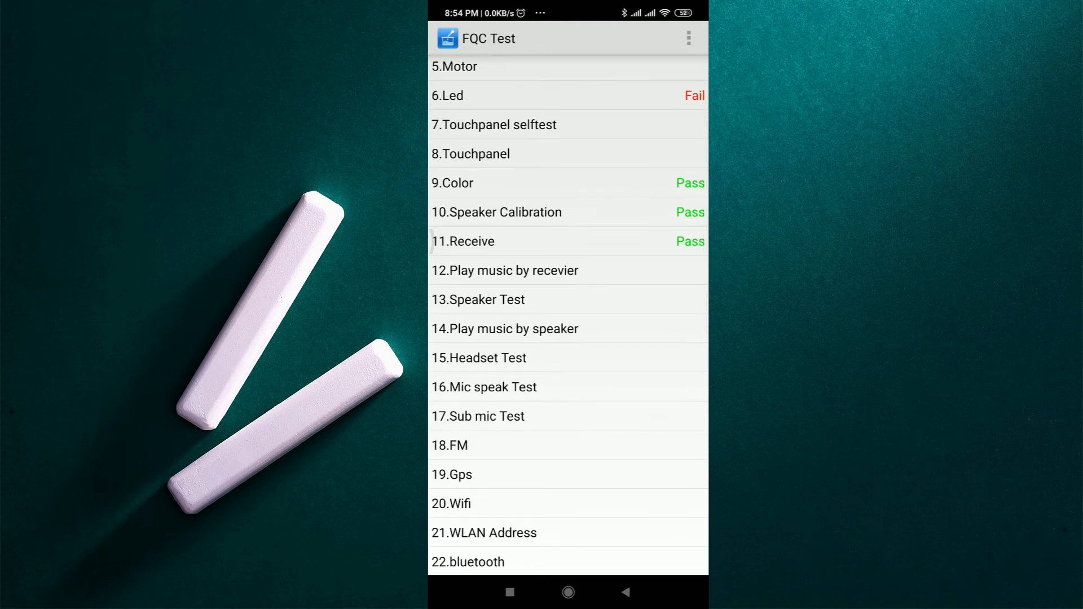
pyautogui.scroll(-3)
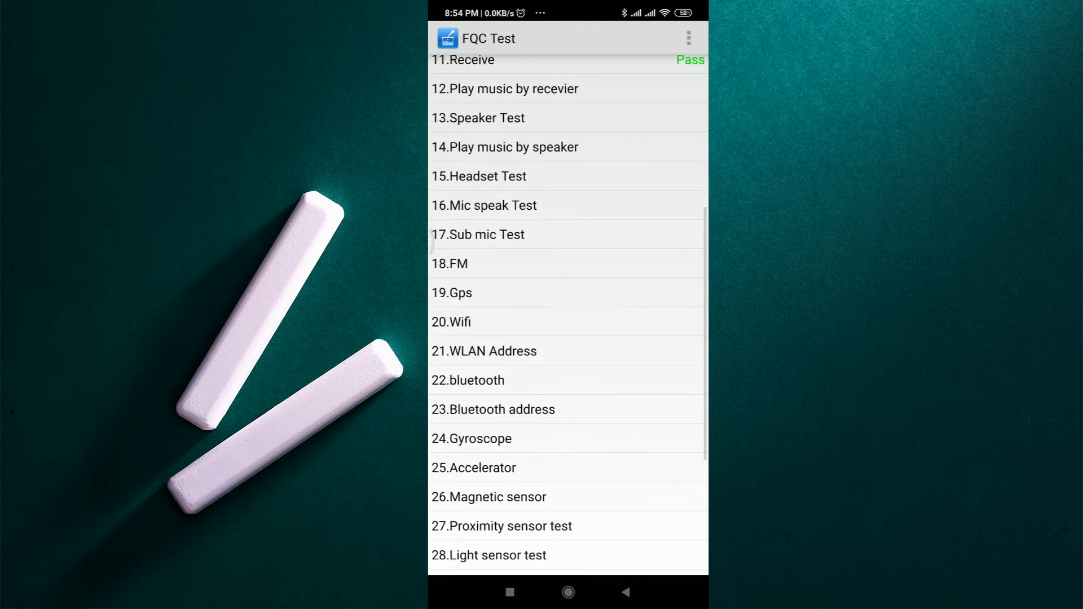
pyautogui.scroll(-3)
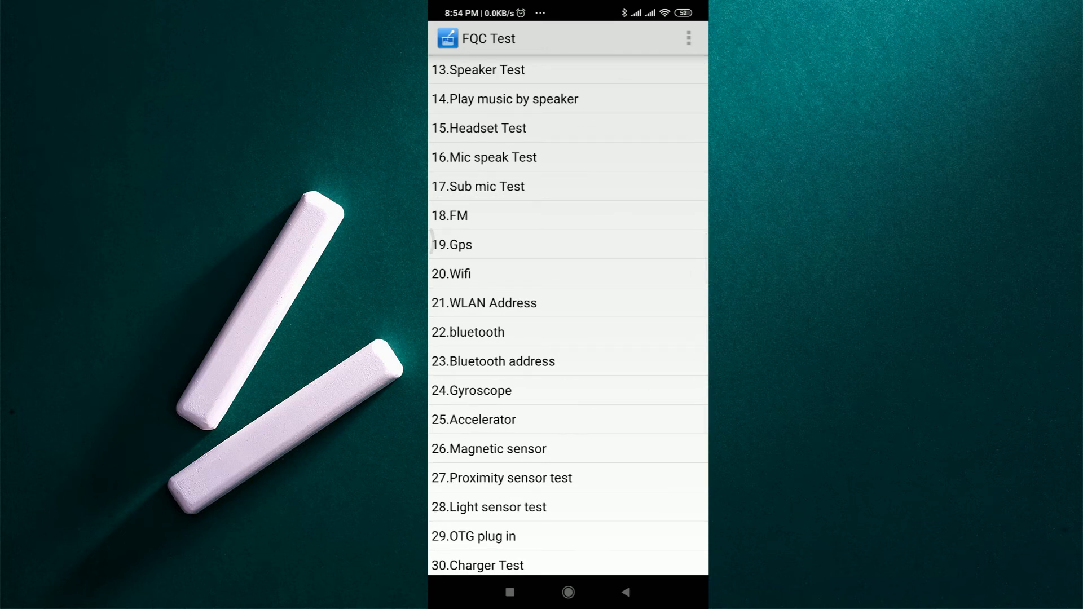
pyautogui.click(454, 244)
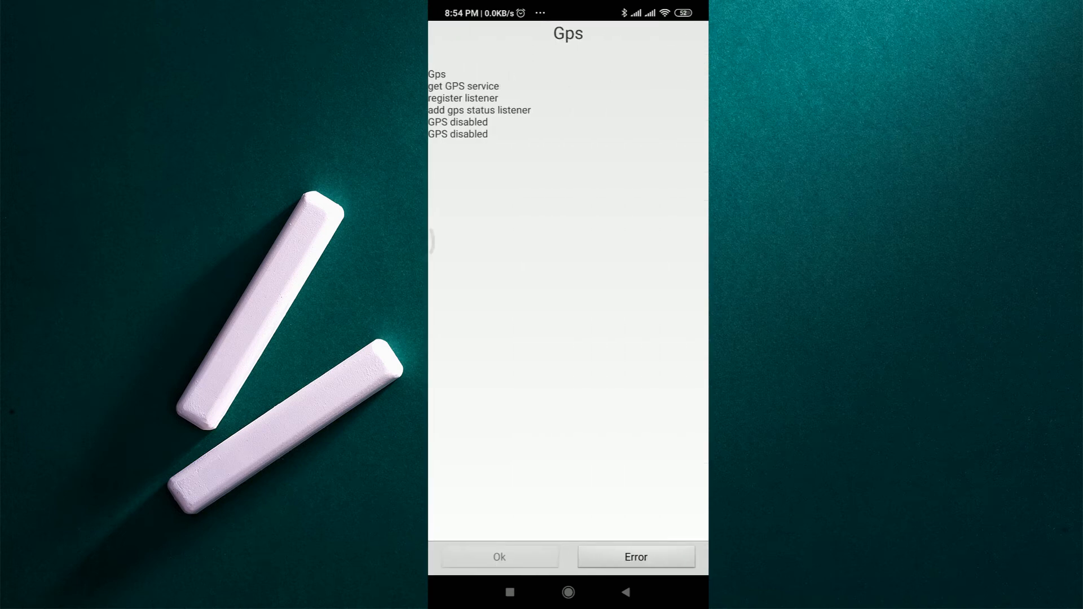
pyautogui.click(637, 556)
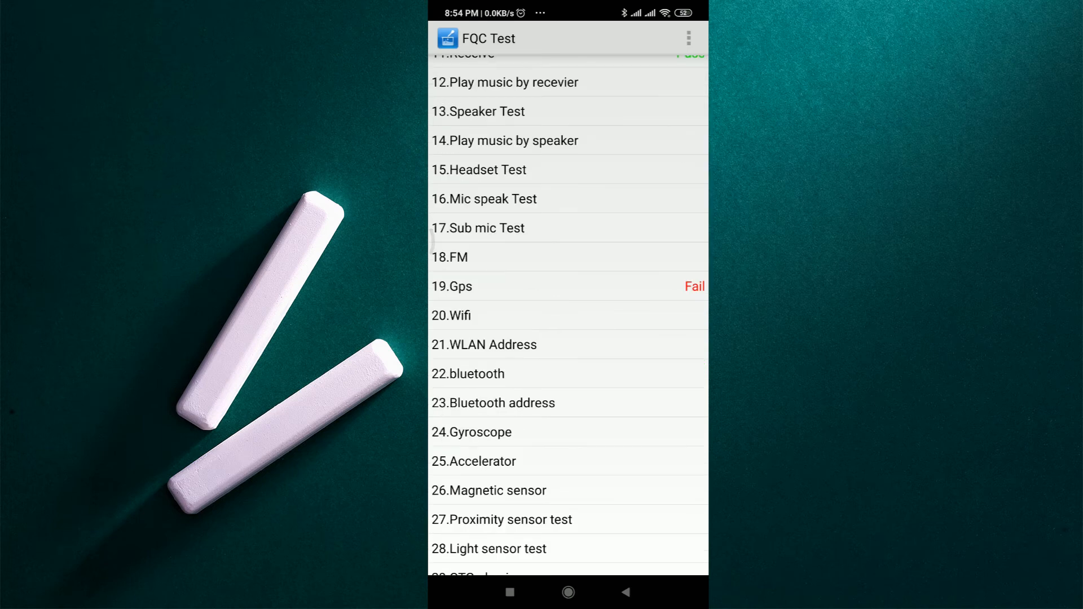
# Step: Run the Wifi test and accept the scan result as Pass
pyautogui.click(451, 316)
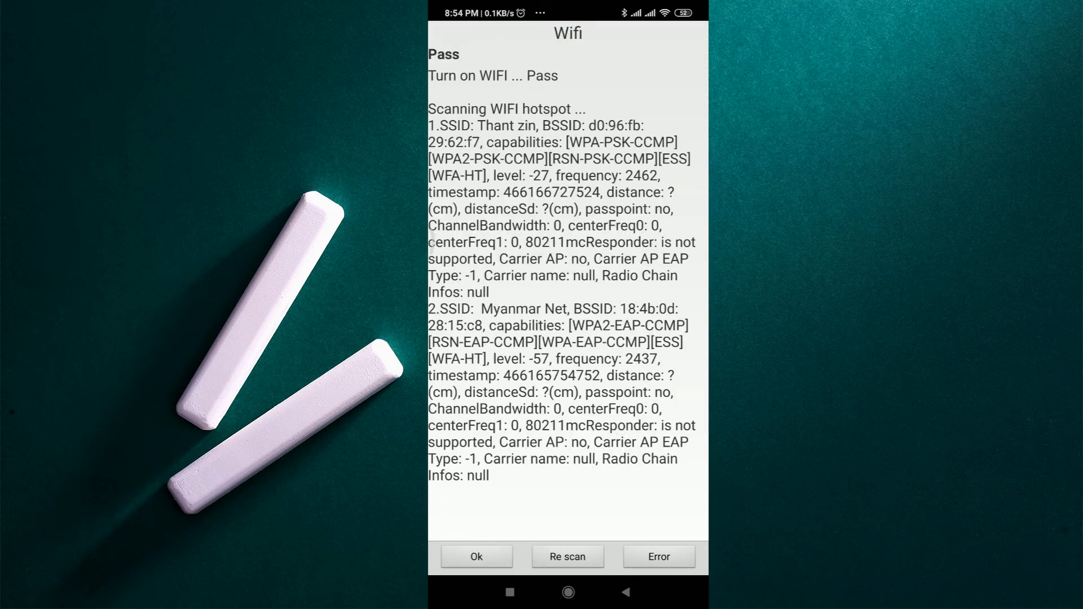
pyautogui.click(476, 572)
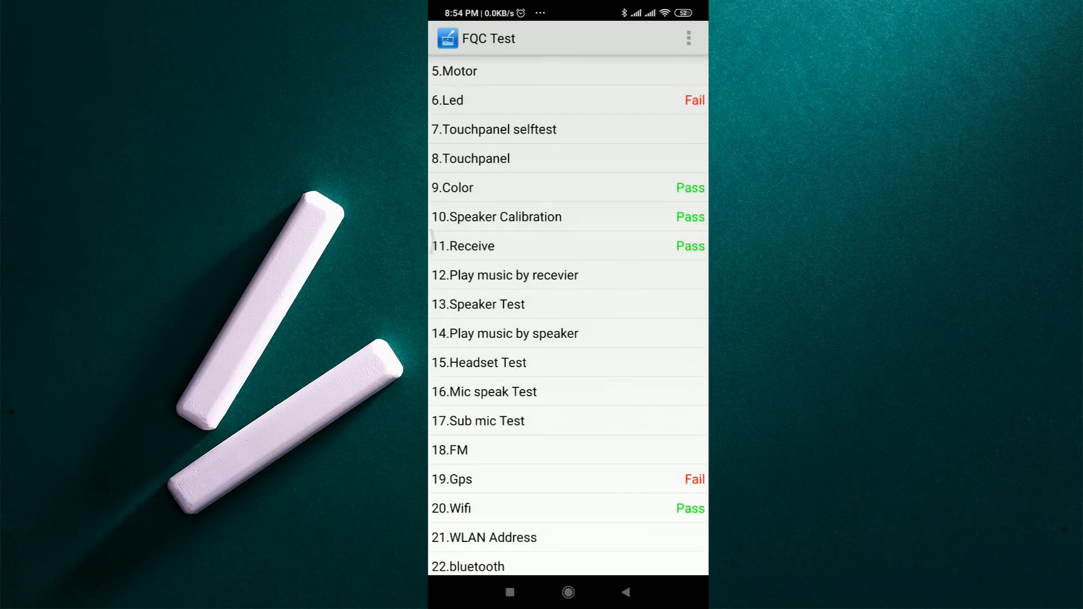
# Step: Record the Mic speak Test as Fail and scroll down to the Finger sensor test
pyautogui.click(484, 391)
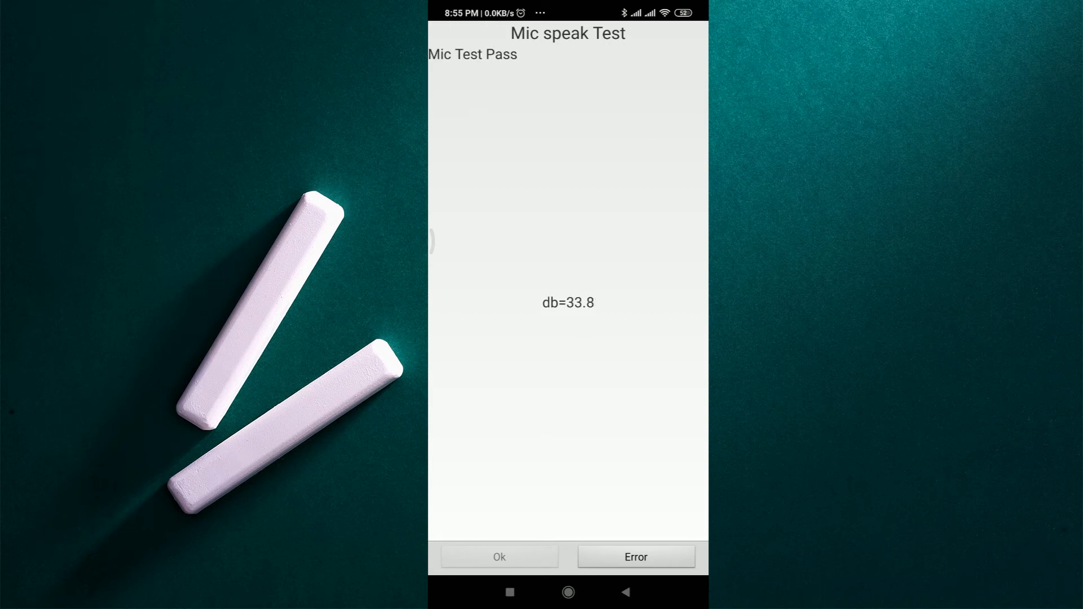
pyautogui.click(636, 558)
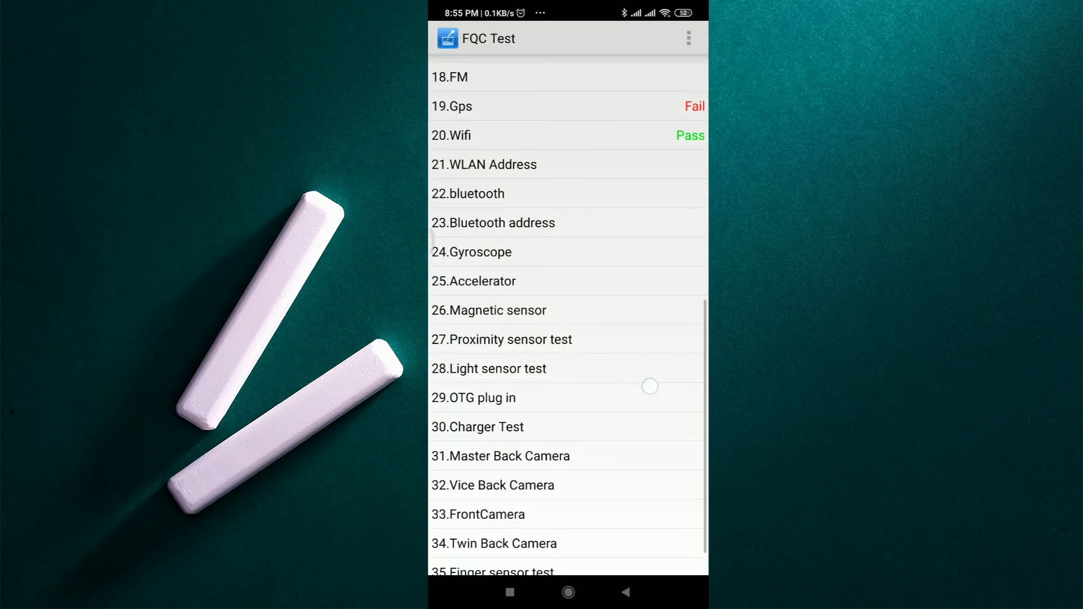
pyautogui.scroll(-3)
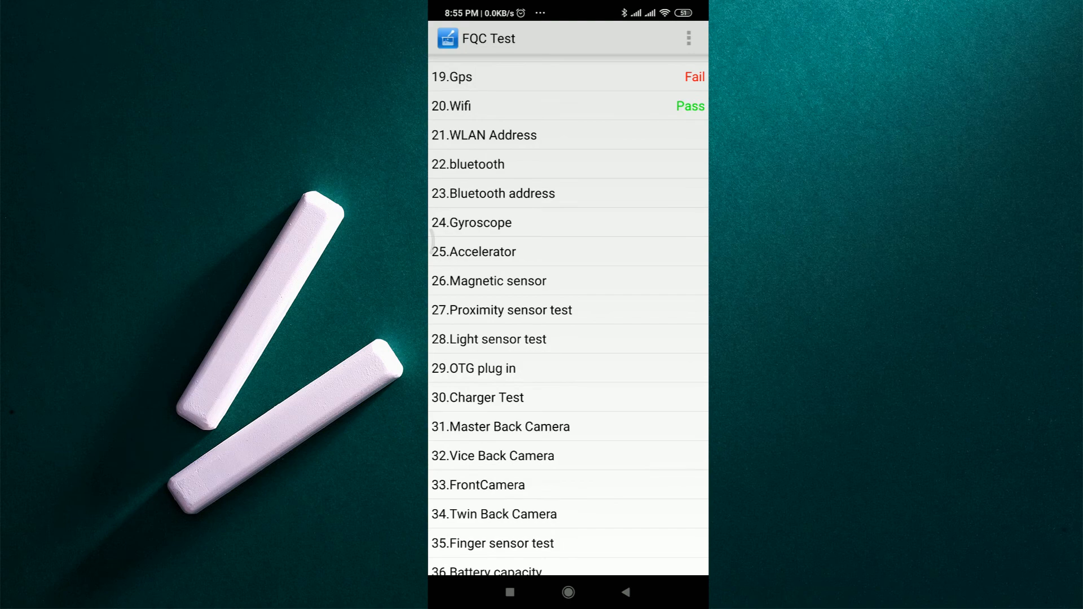
pyautogui.scroll(-3)
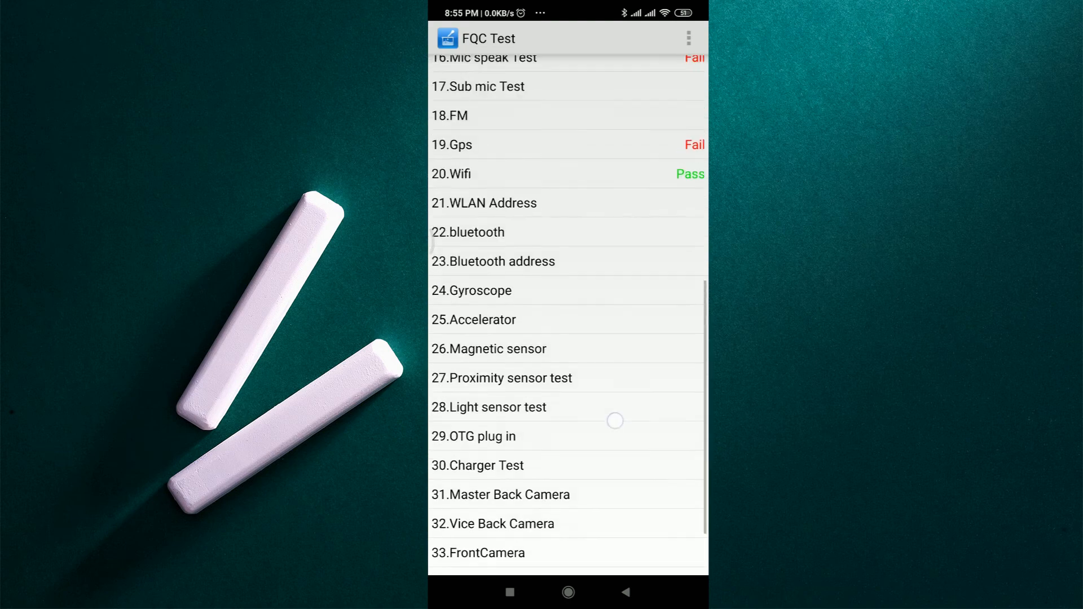
pyautogui.scroll(-3)
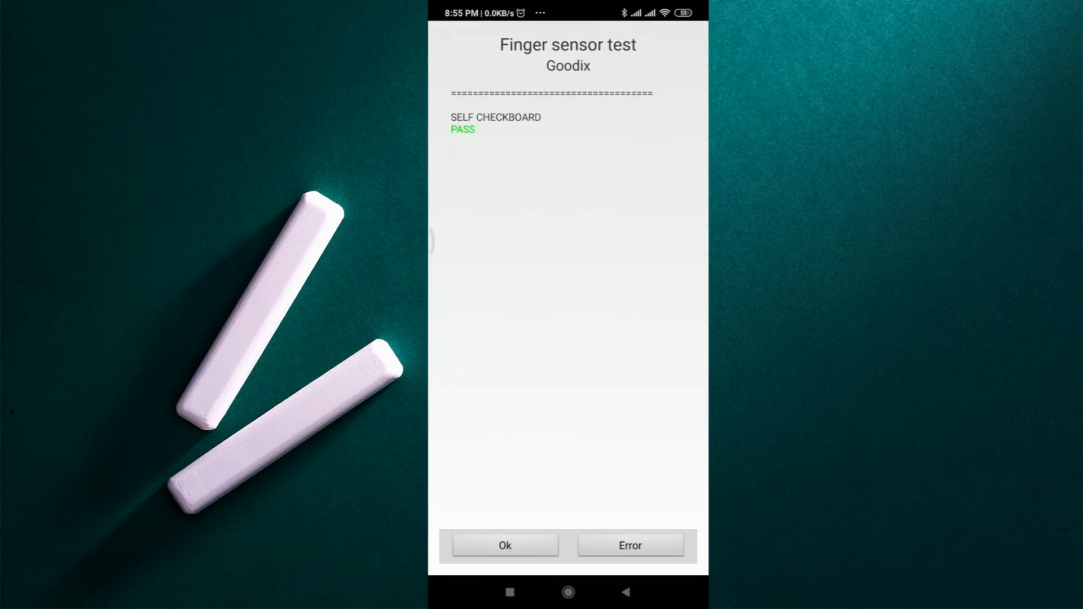
# Step: Accept the Finger sensor test and Battery capacity readings as Pass, then scroll the list
pyautogui.click(505, 545)
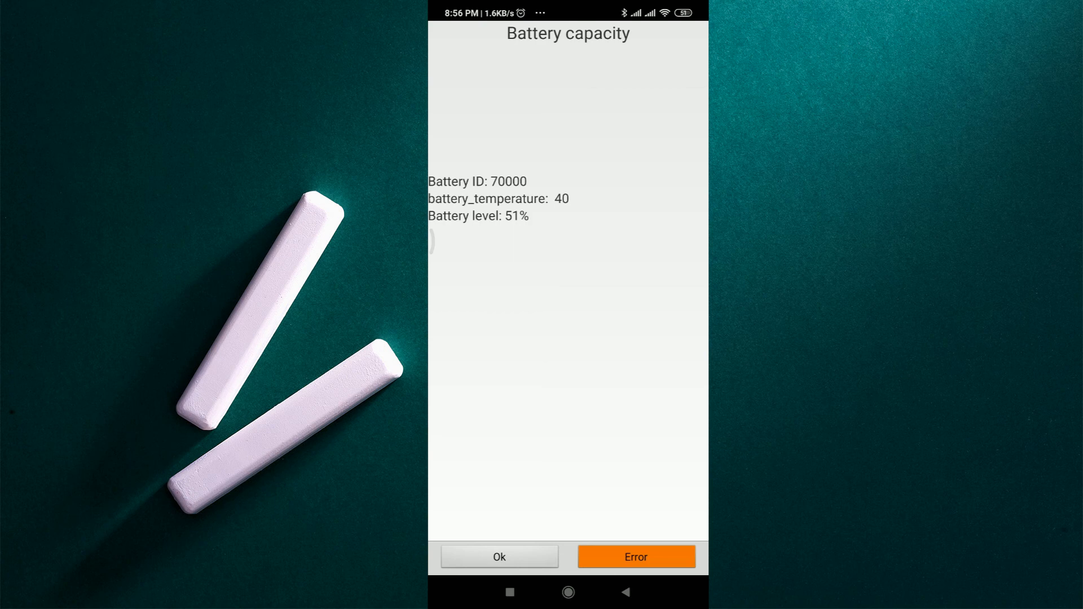
pyautogui.click(499, 557)
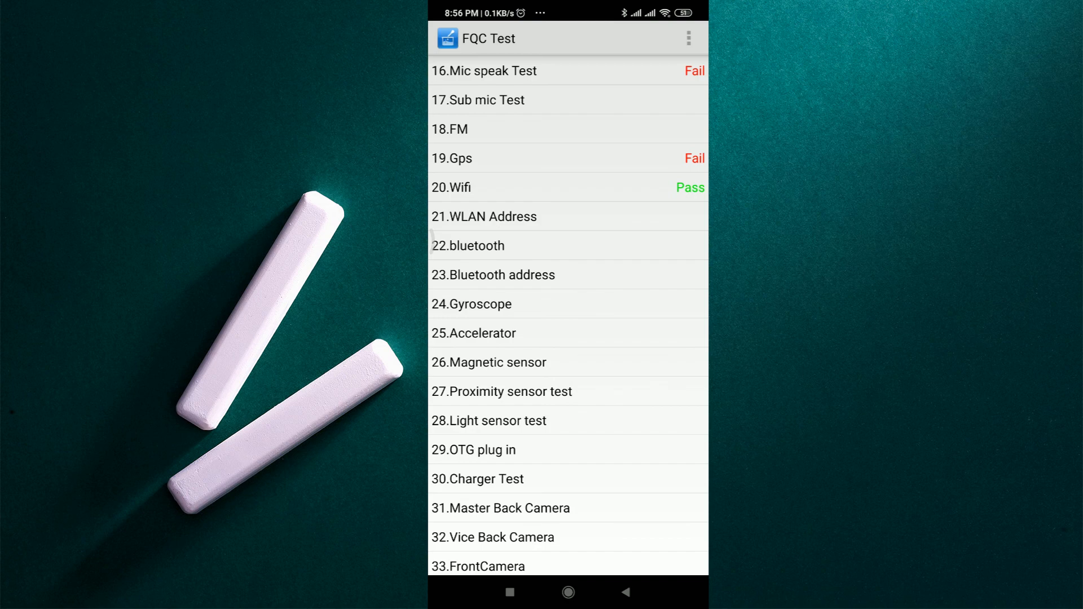
pyautogui.scroll(-3)
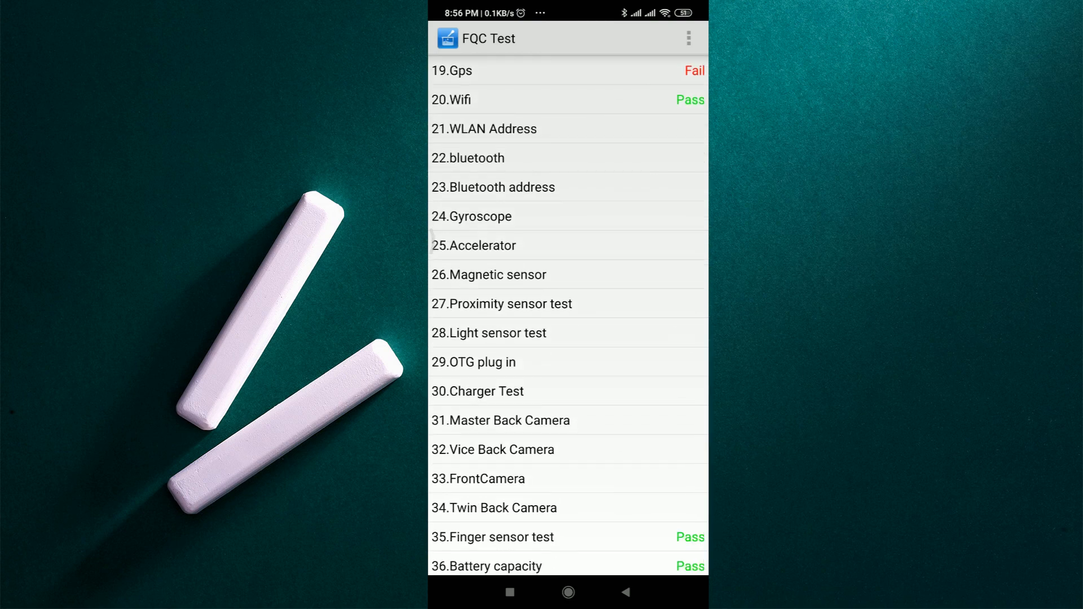
pyautogui.scroll(-3)
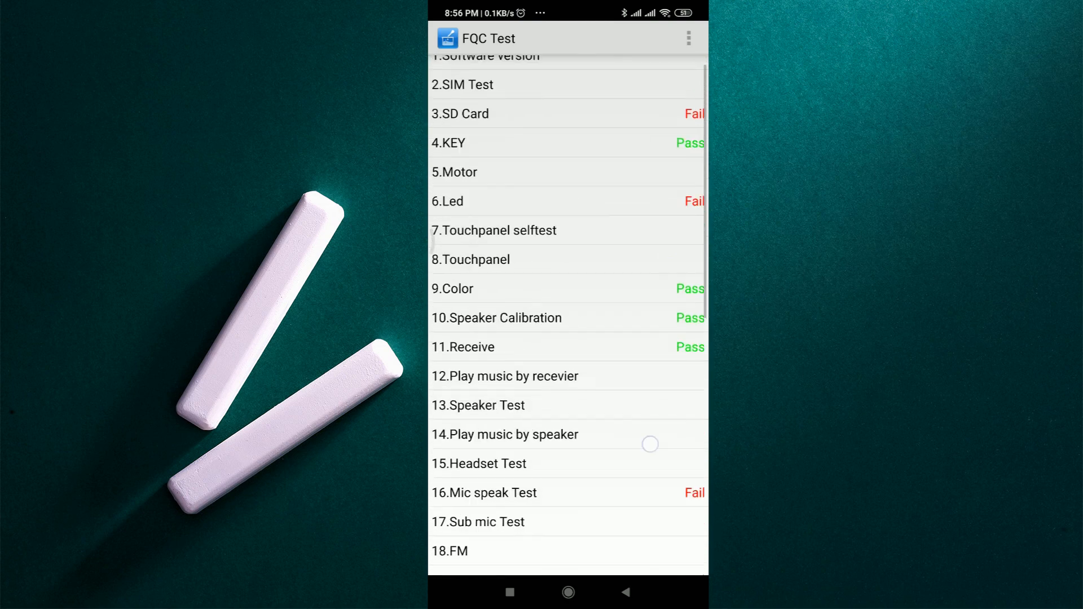